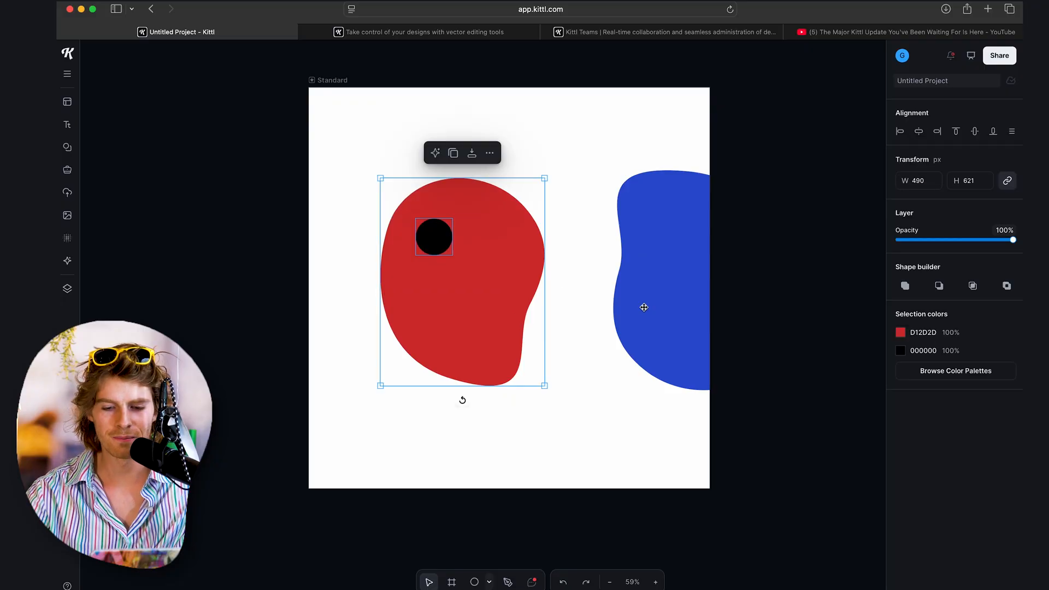
- Subtract two circles and an ellipse from the red blob to form eyes and a mouth
left_click(587, 190)
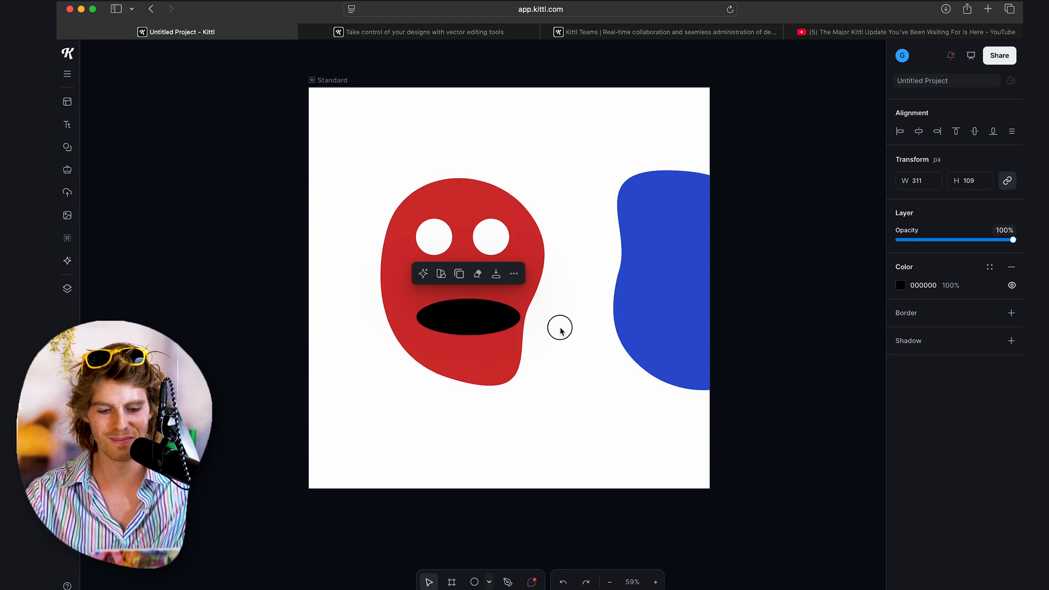
left_click(653, 110)
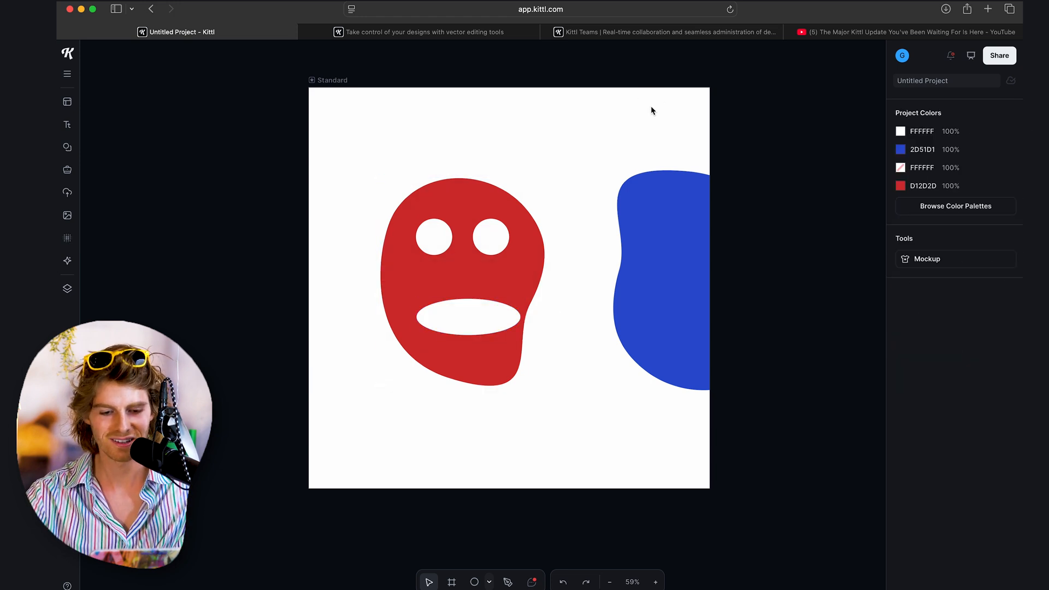
- Drag the blue blob over the right side of the red face, covering its right eye
left_click(659, 277)
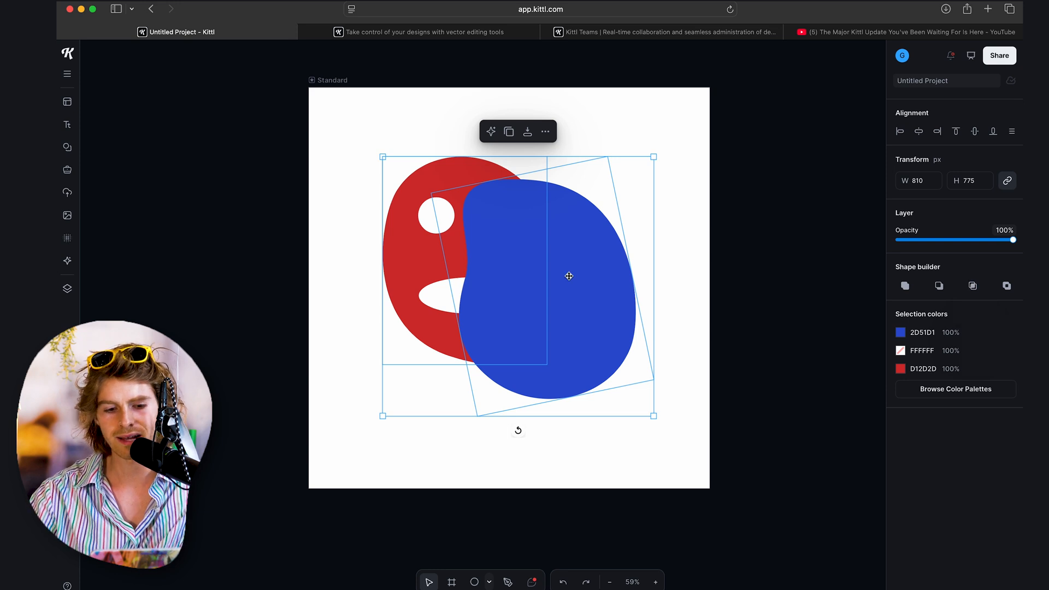
mouse_move(531, 354)
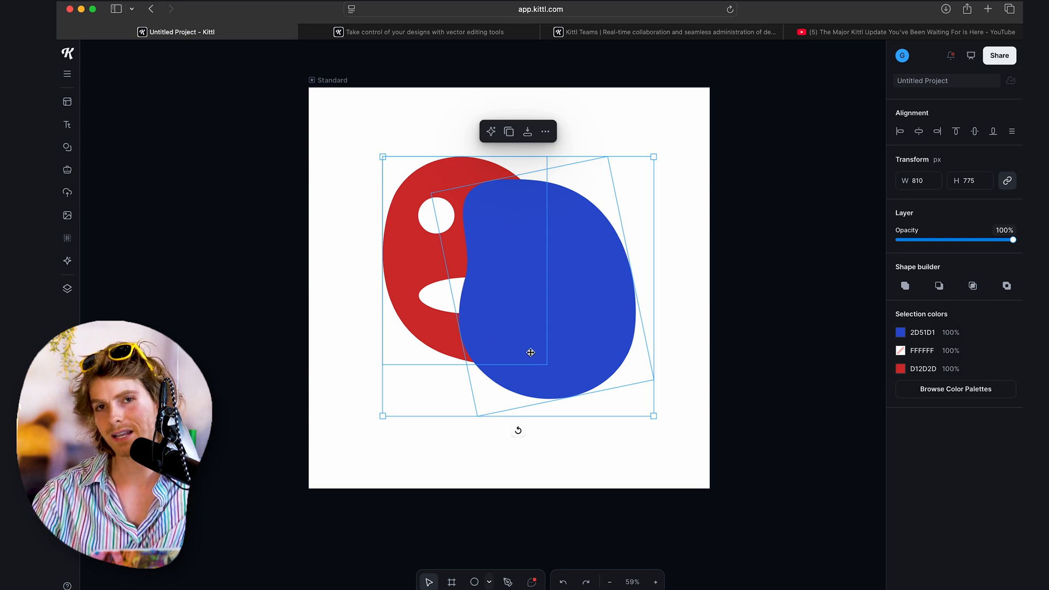
left_click(973, 286)
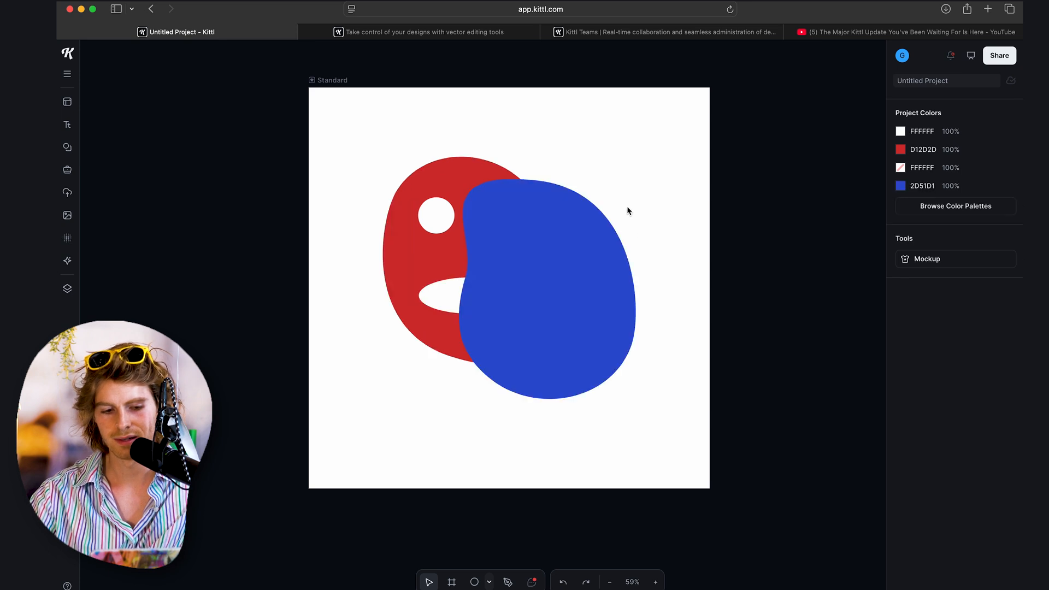
- Select both blobs and apply Exclude Intersection to cut away their overlap
left_click(508, 268)
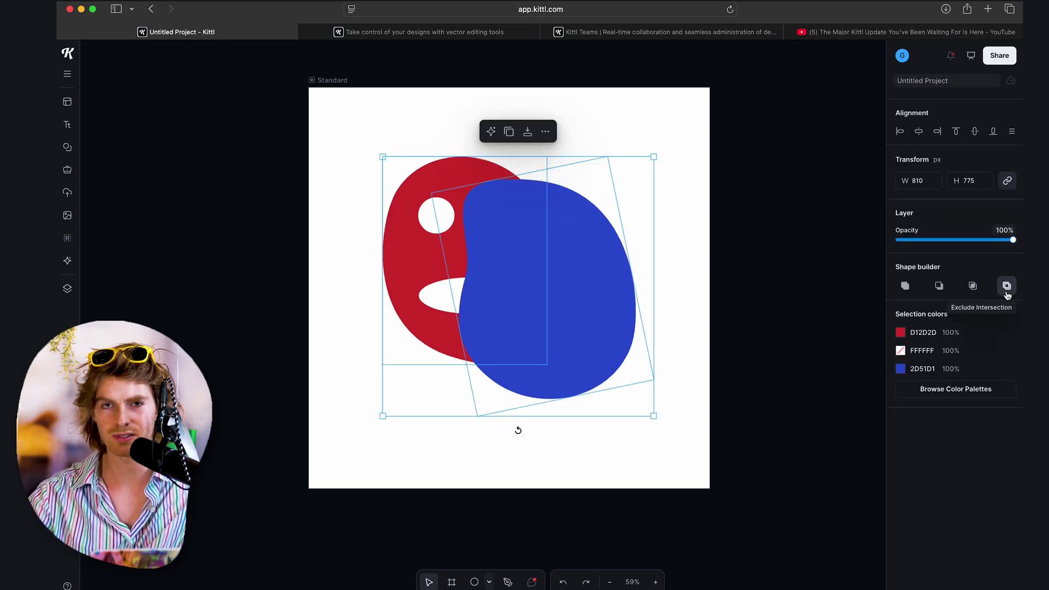
left_click(1006, 285)
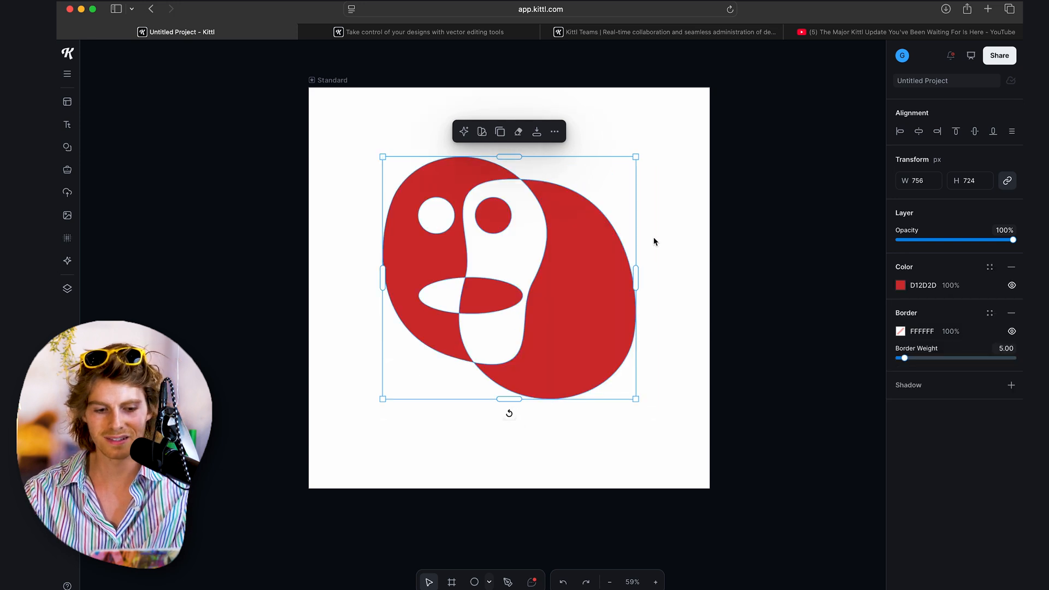